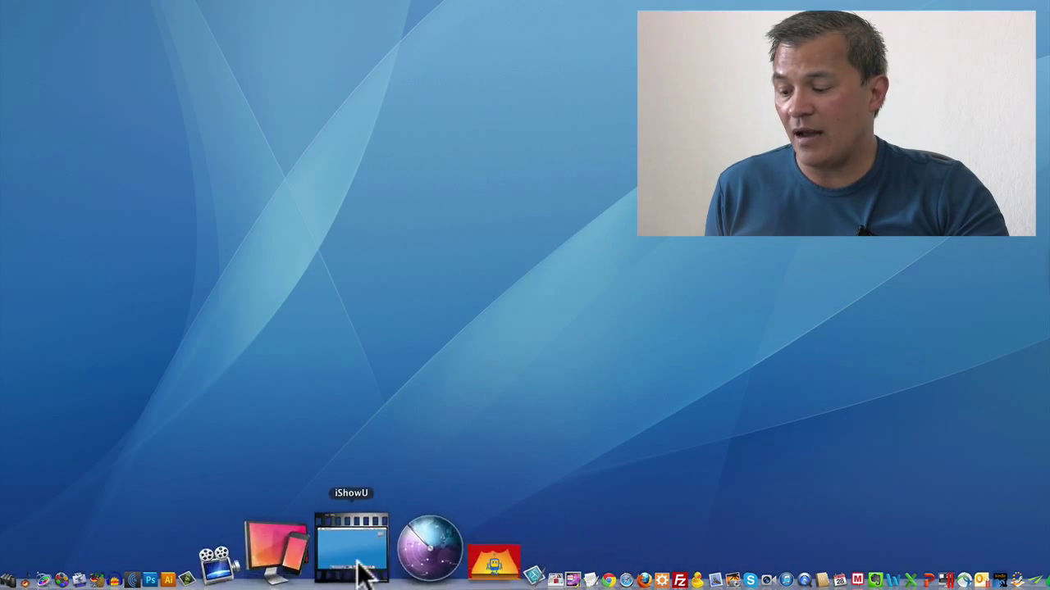
Step: Launch Camtasia 2 from the Dock and show the File > Open Recent project list
click(351, 550)
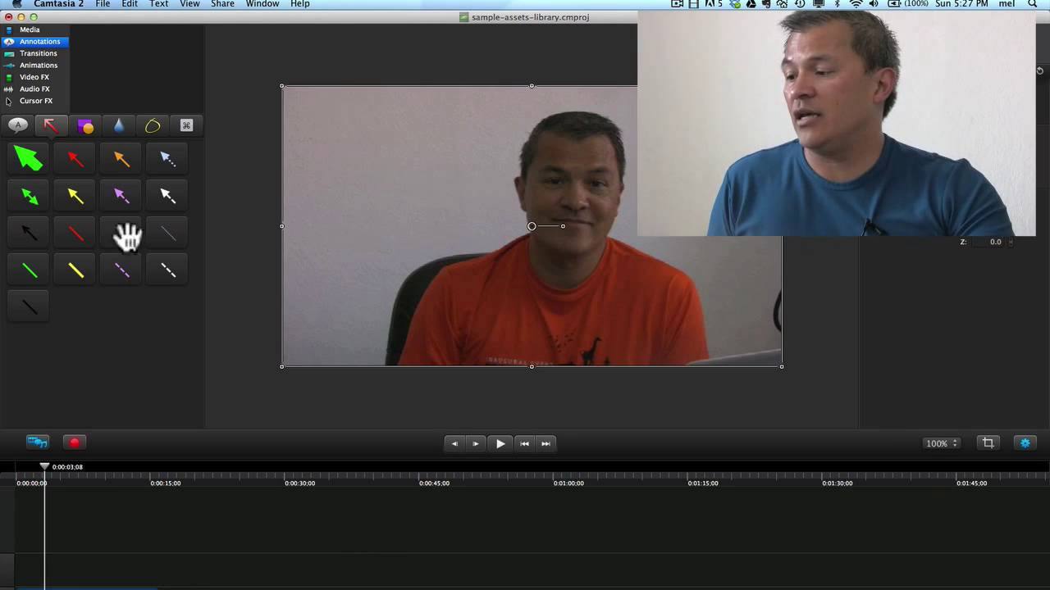
click(101, 3)
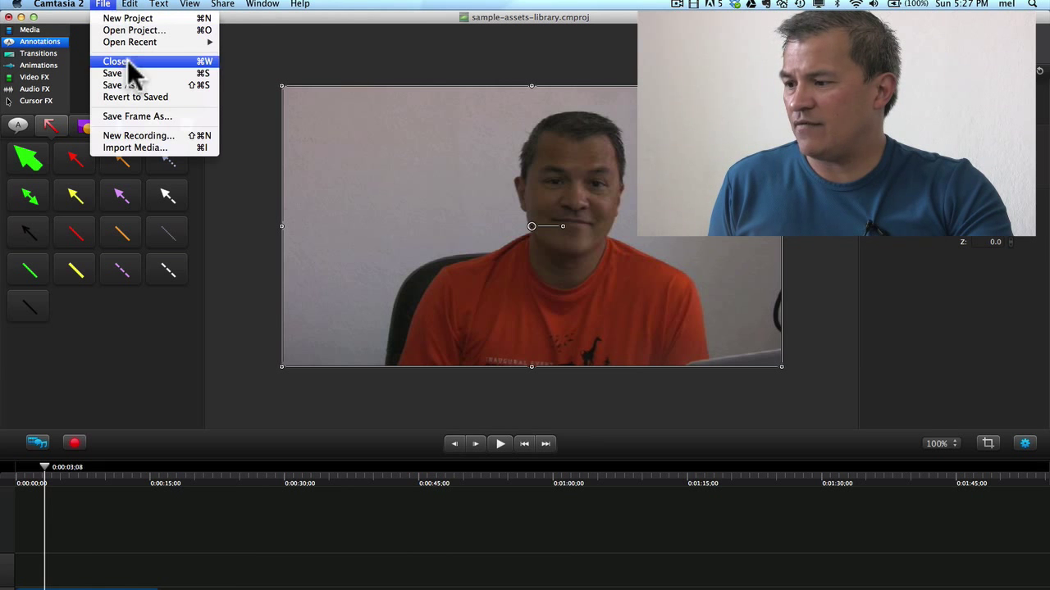
click(112, 72)
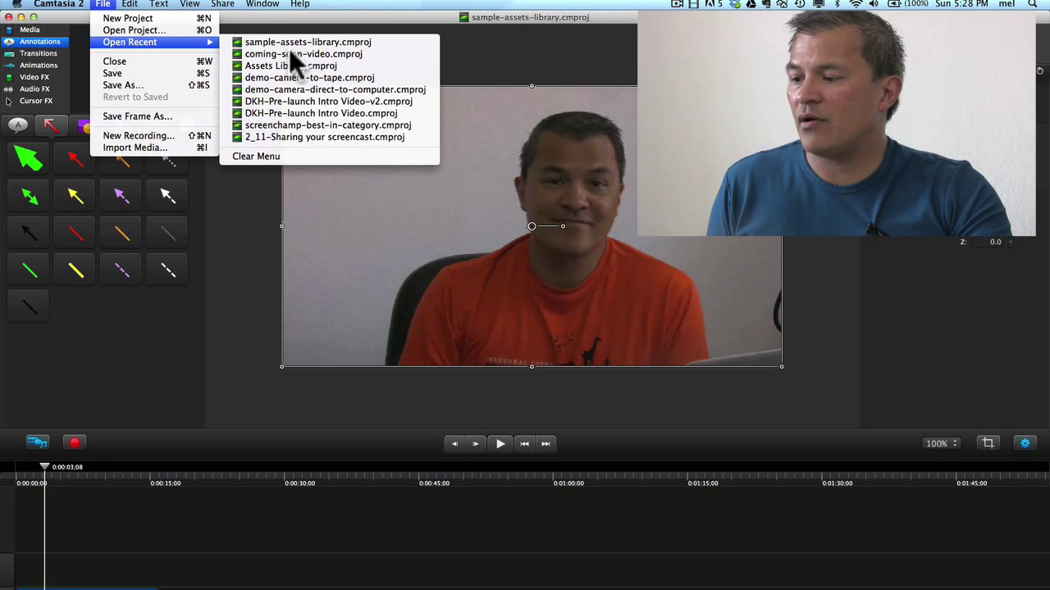
mouse_move(291, 66)
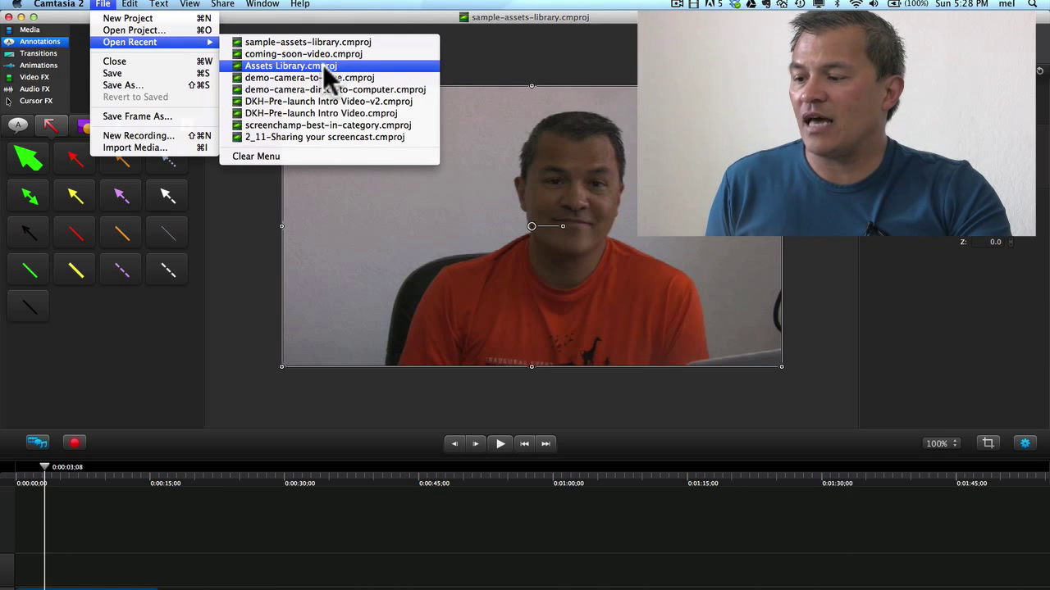
Step: Open Assets Library.cmproj from the recent projects into a second window
click(290, 66)
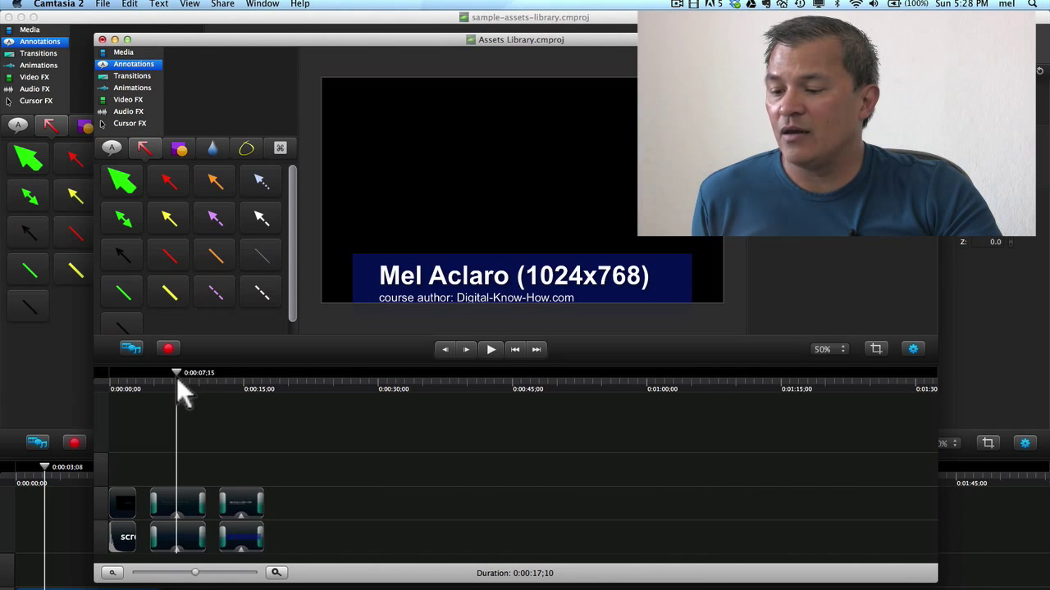
mouse_move(599, 315)
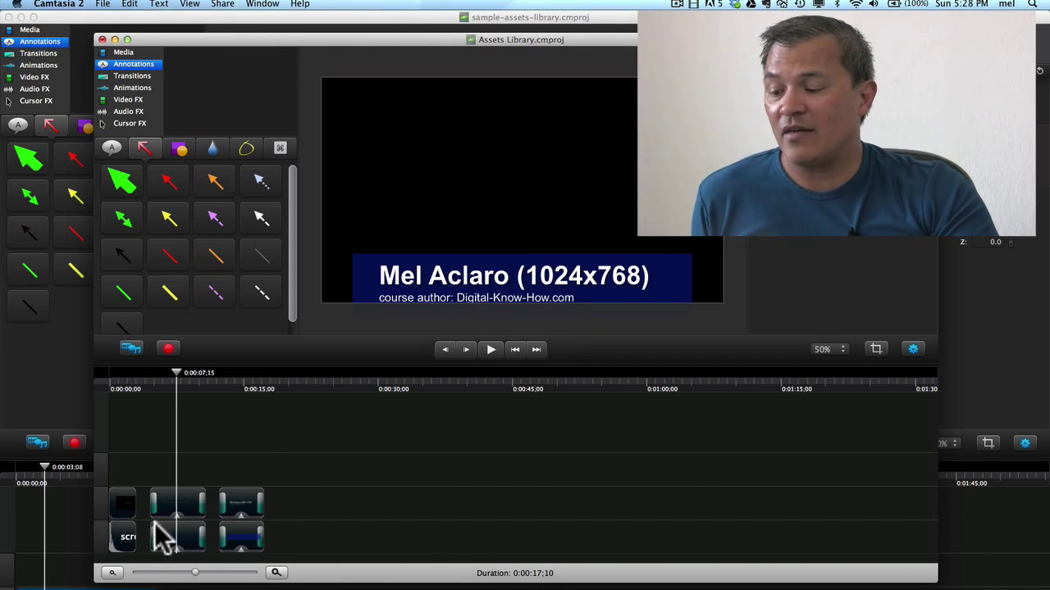
mouse_move(123, 402)
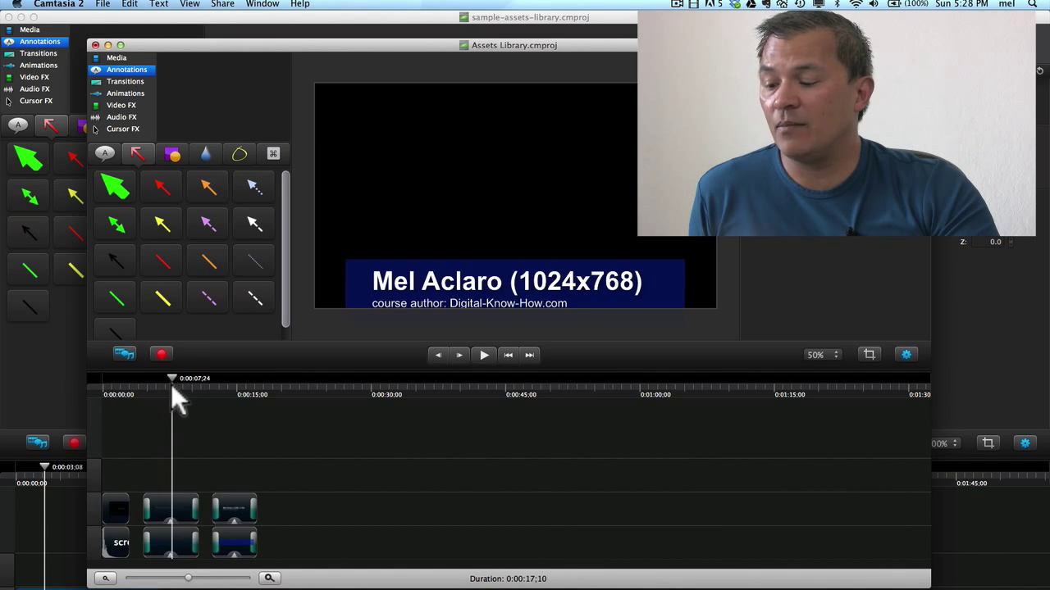
Step: Move the Assets Library window right, select the 1280 x 720 title clip and copy it
drag(164, 46, 331, 66)
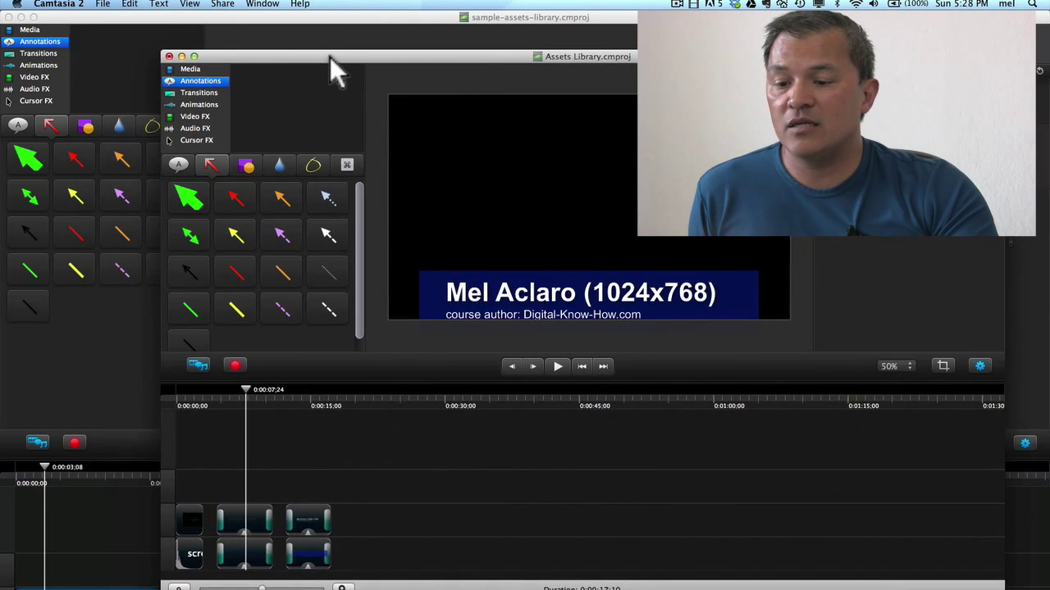
drag(336, 56, 353, 65)
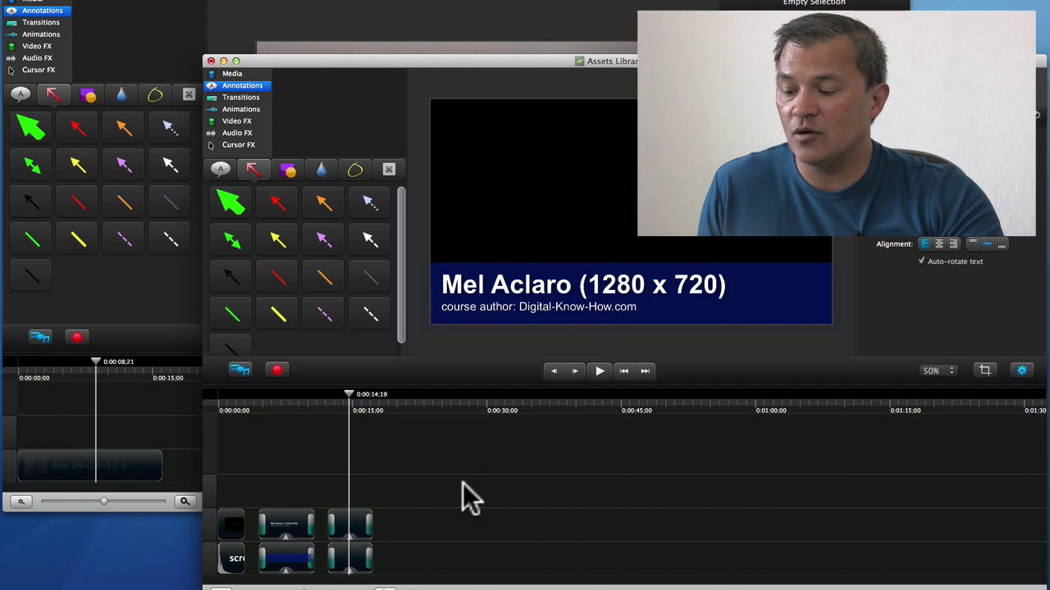
click(348, 528)
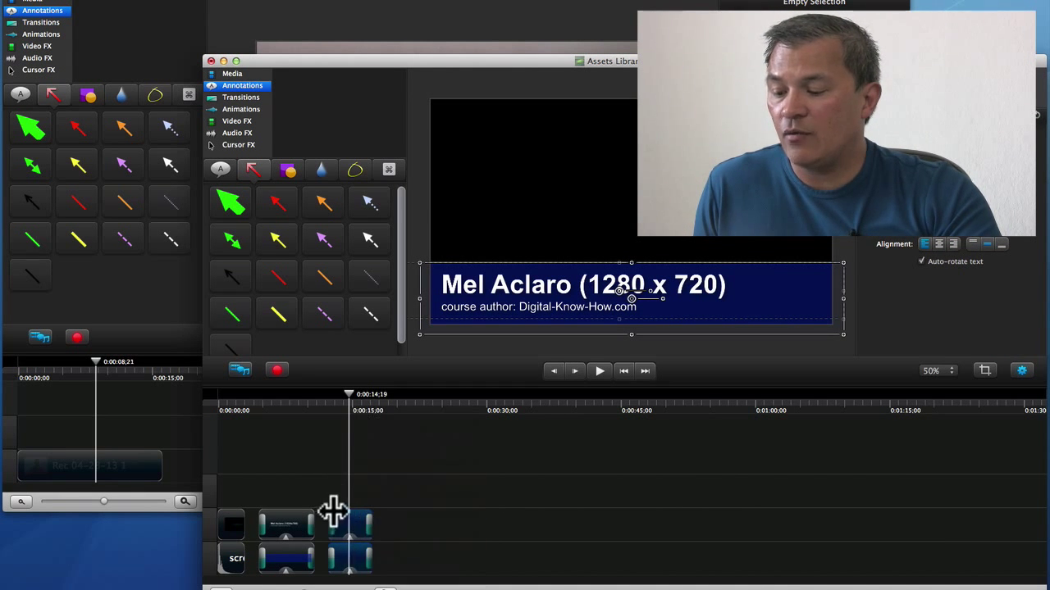
right_click(334, 512)
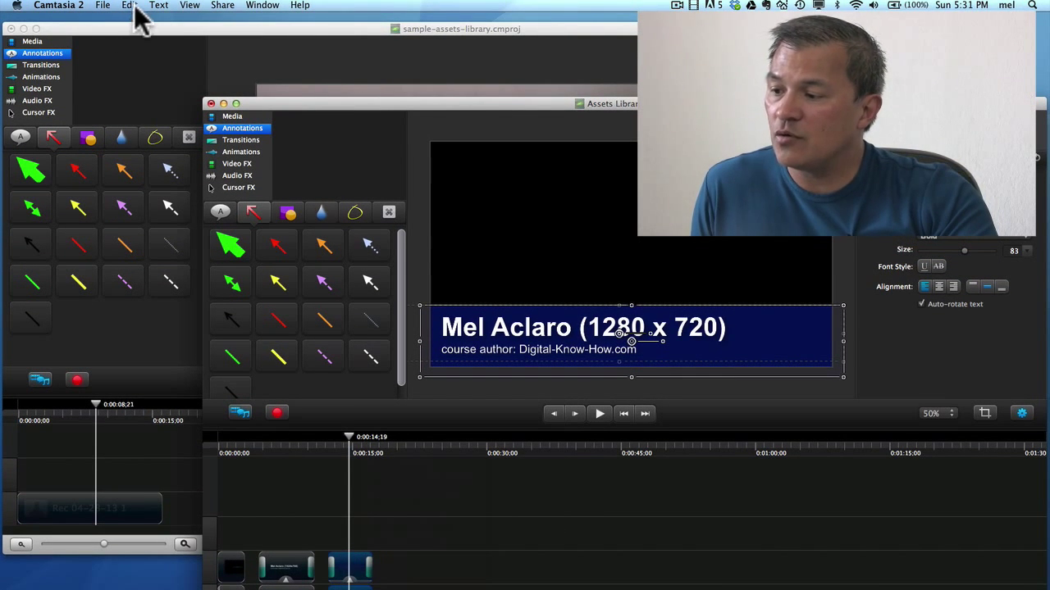
Step: Bring the sample project forward and paste the copied title via Edit > Paste
click(128, 5)
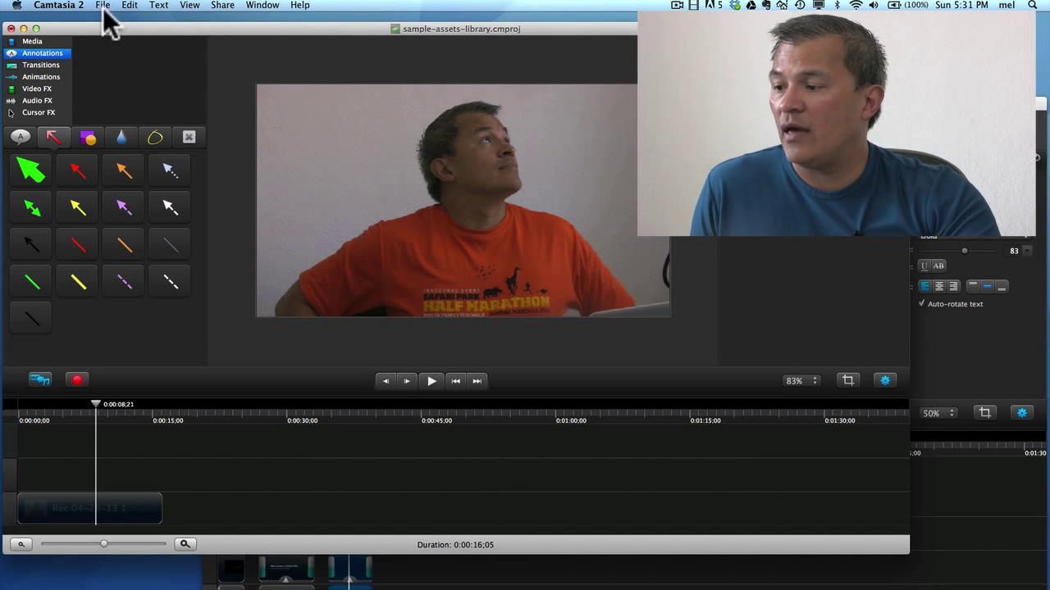
click(128, 5)
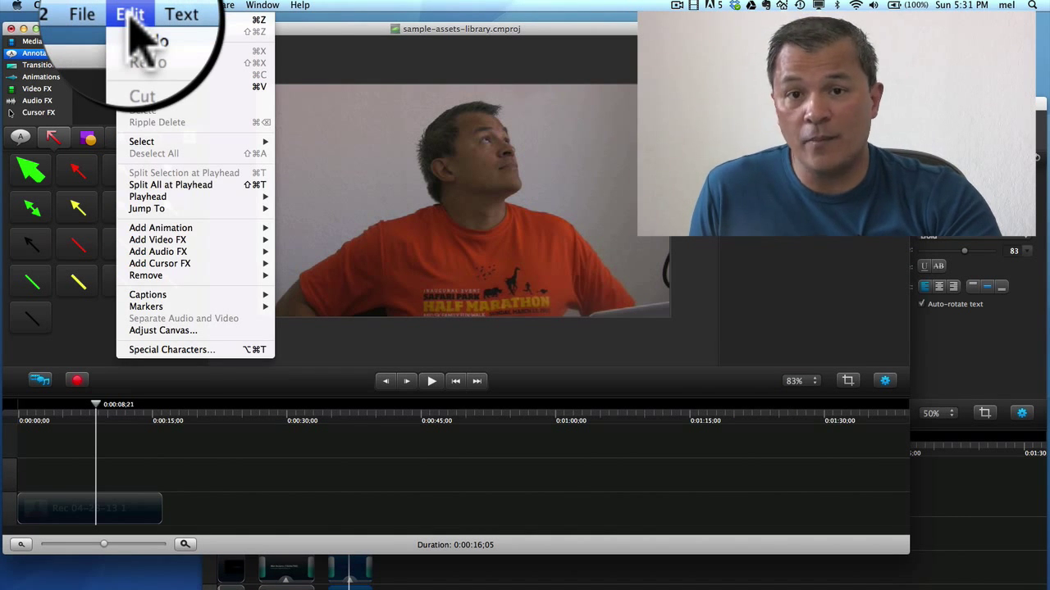
mouse_move(131, 86)
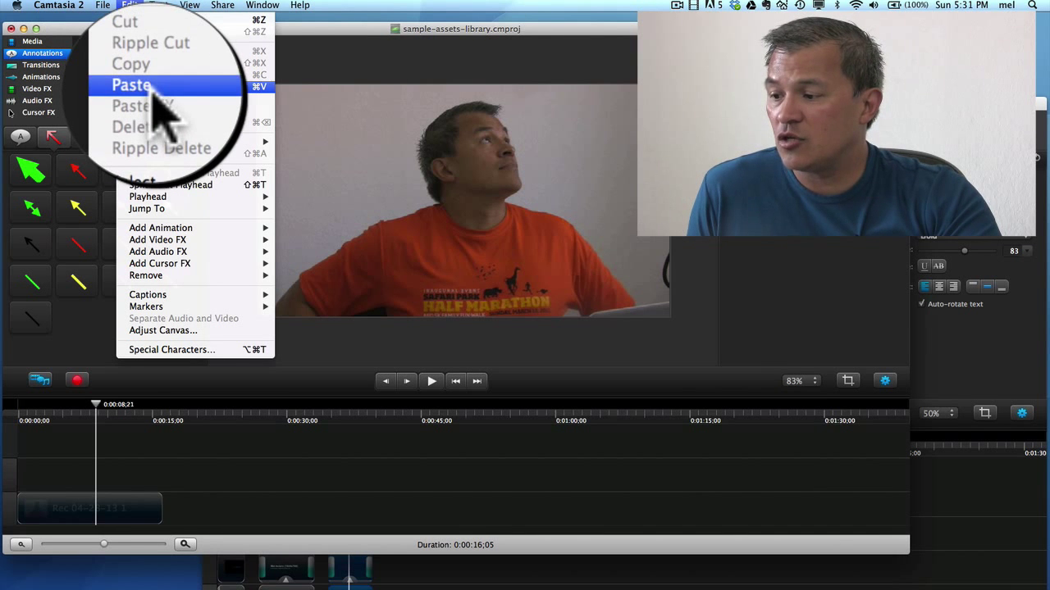
click(131, 85)
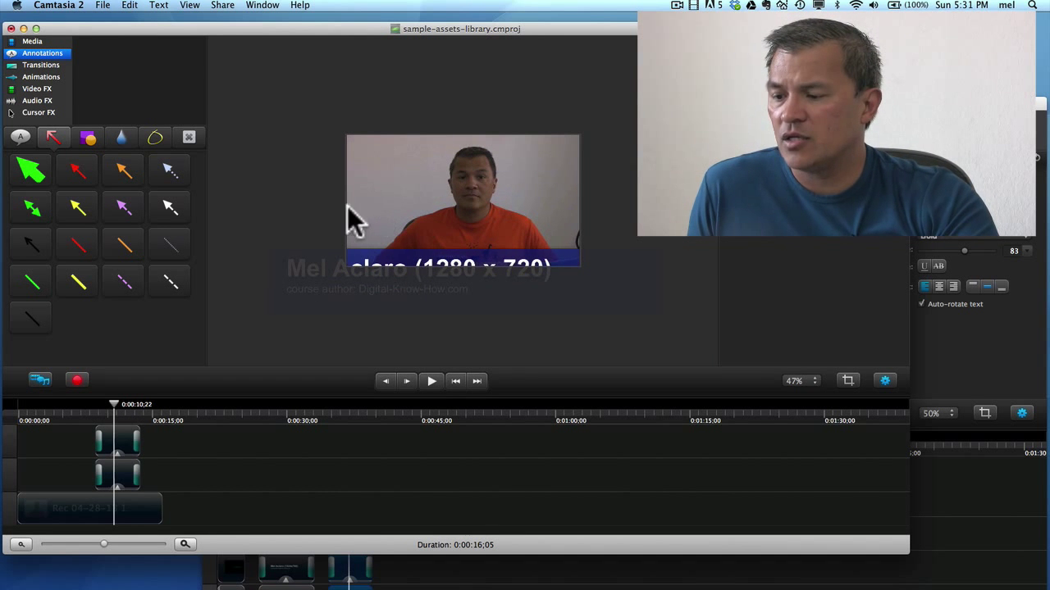
Step: Set the canvas to YouTube HD 720p (1280x720) and scale the webcam clip to fit
right_click(353, 222)
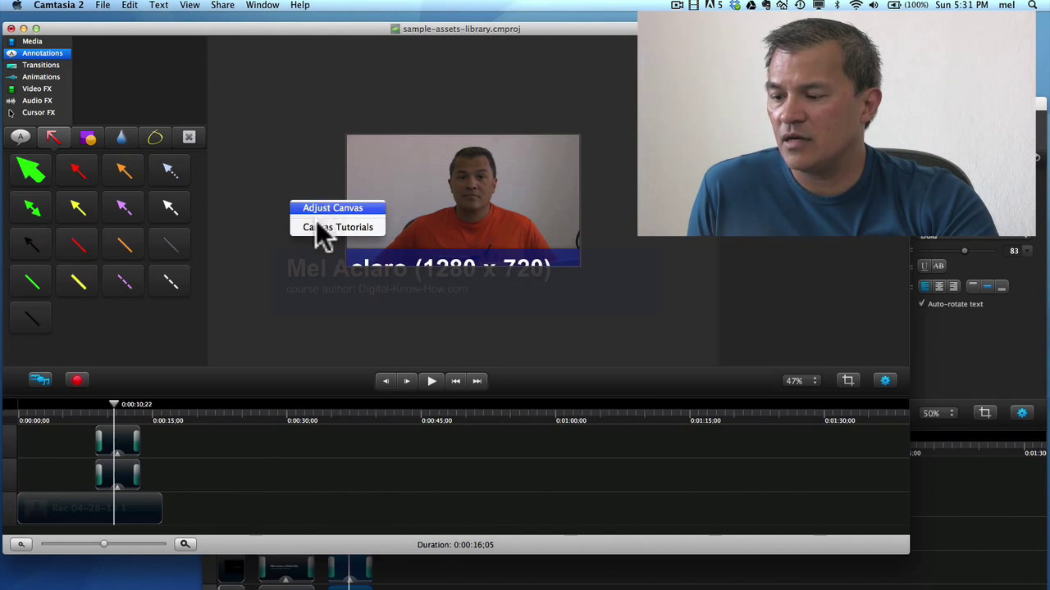
click(332, 206)
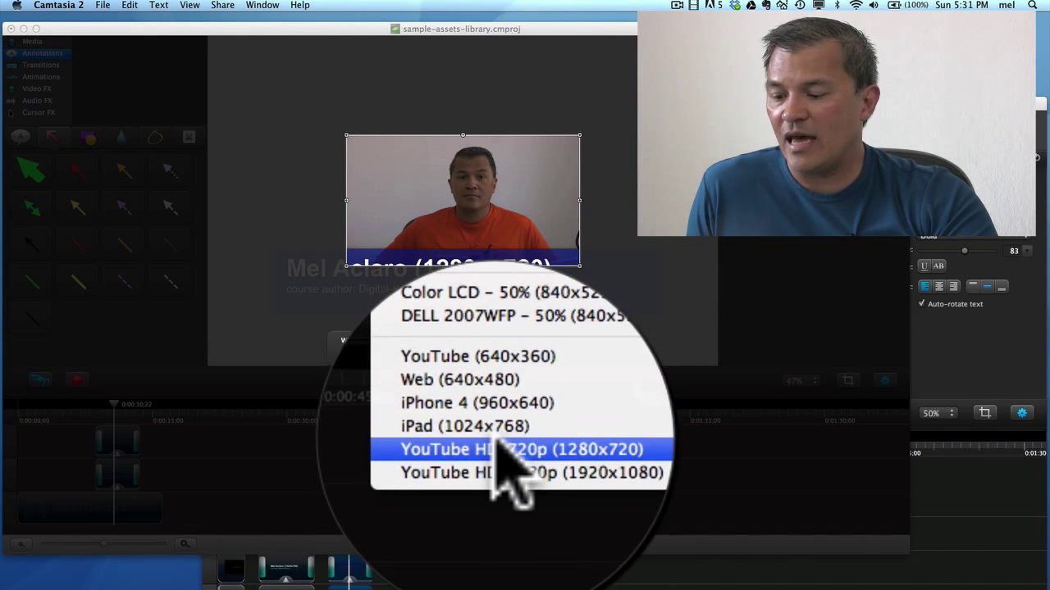
click(518, 449)
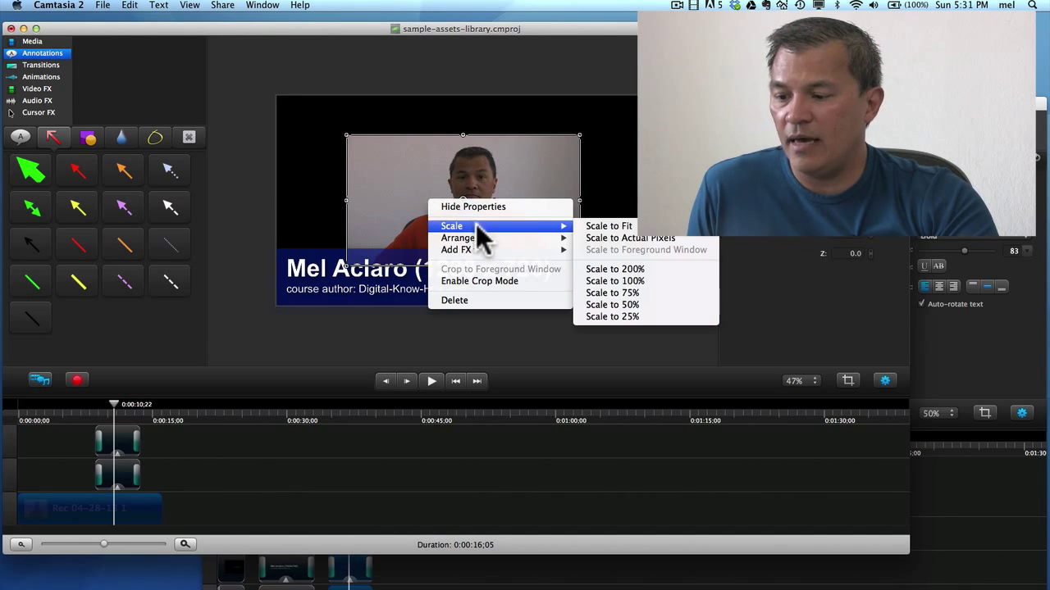
click(609, 226)
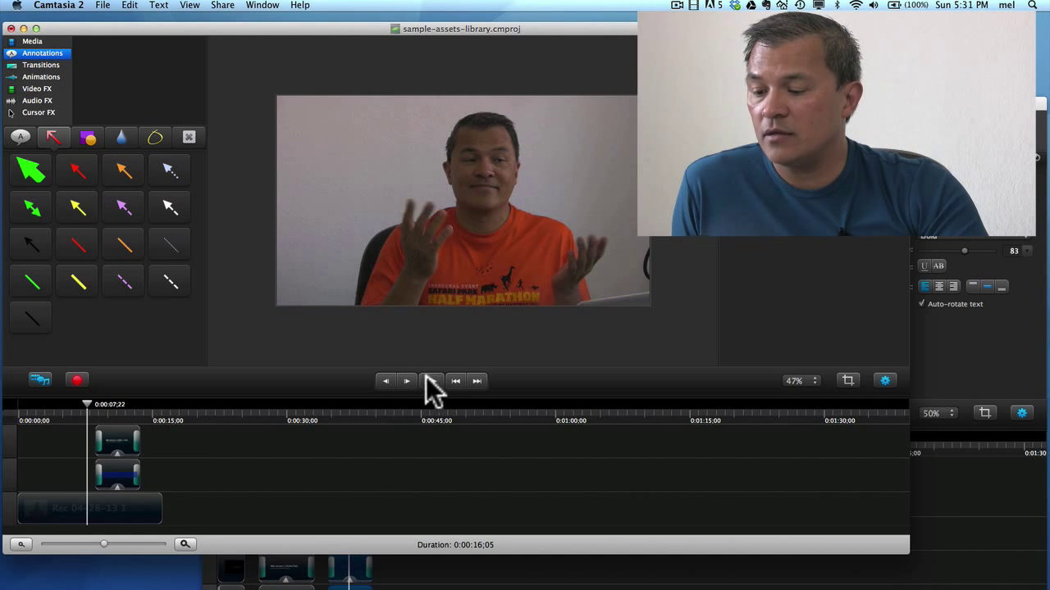
Step: Play the timeline, then select the Mel Aclaro lower-third title and its clips
click(407, 380)
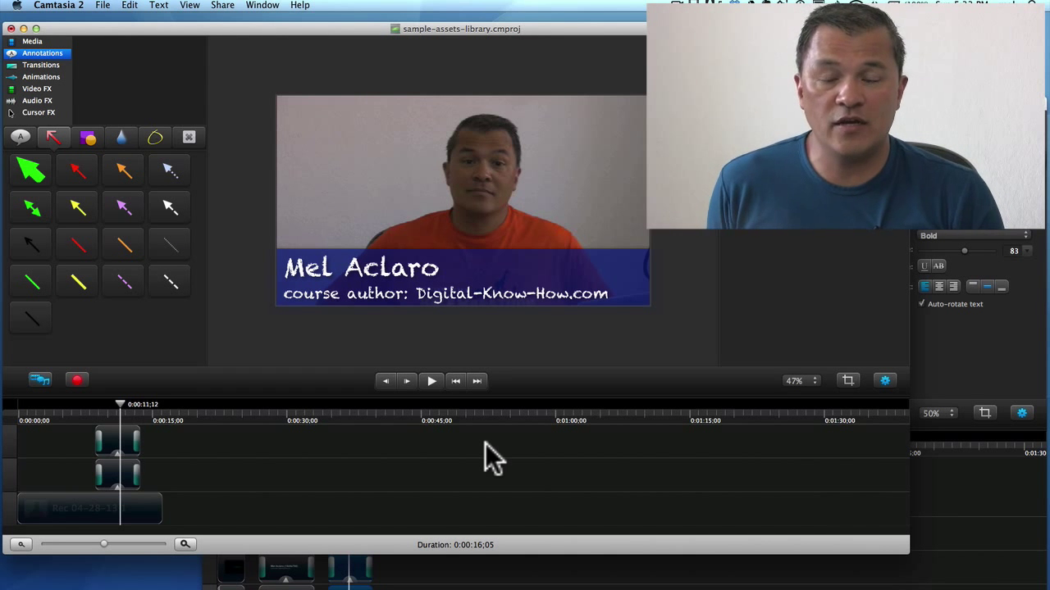
mouse_move(91, 456)
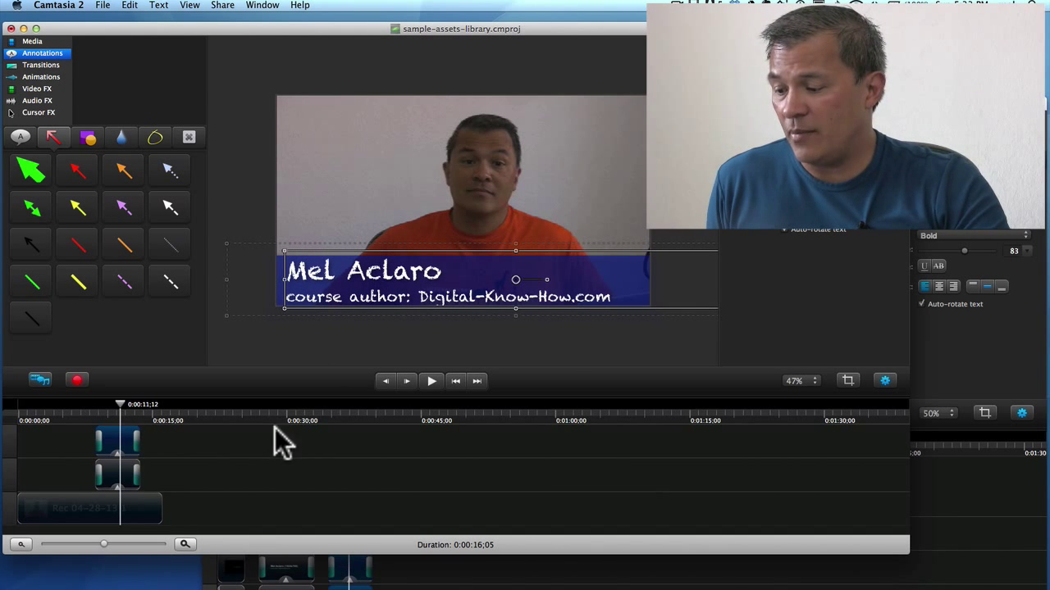
click(119, 459)
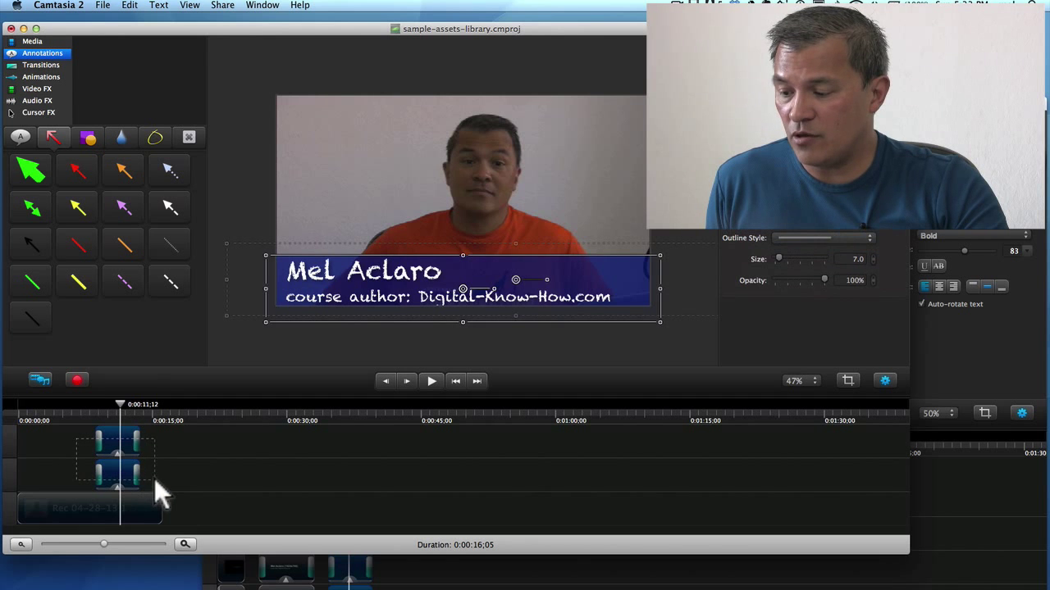
click(128, 7)
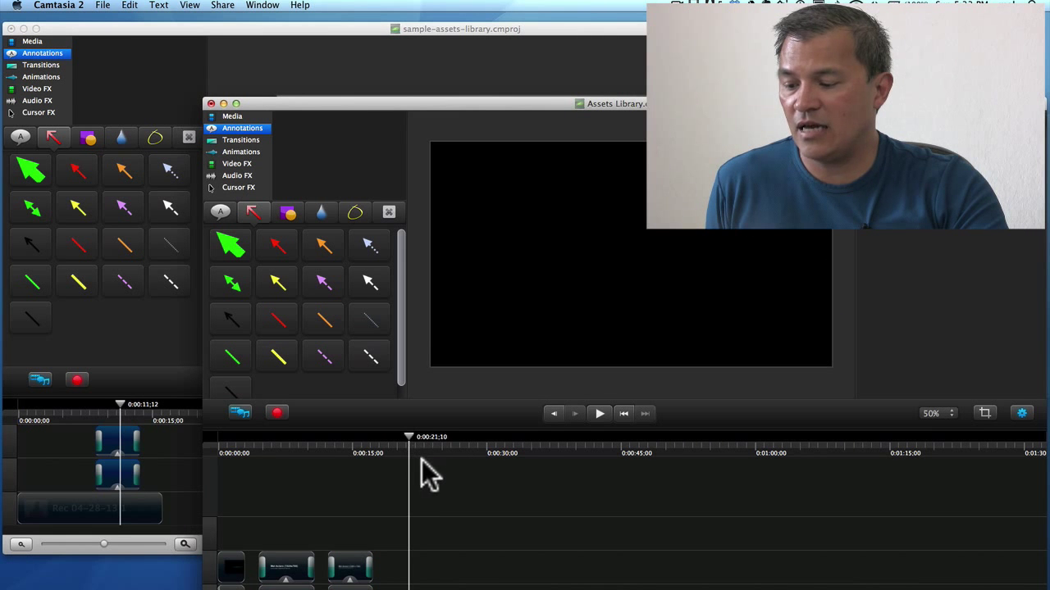
Step: Paste the lower-third title clips into the Assets Library timeline after 15 seconds
click(130, 5)
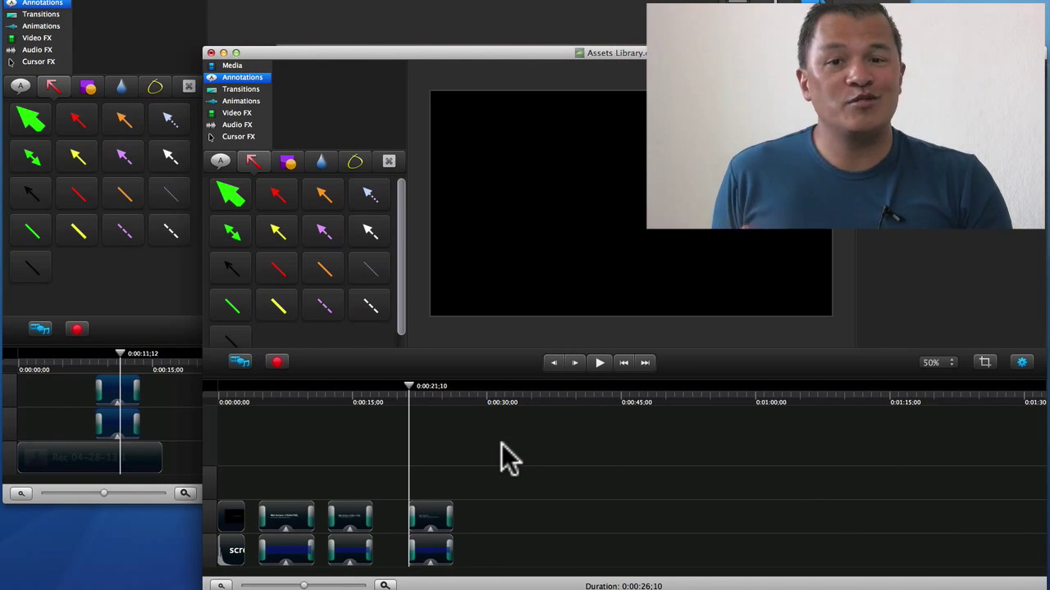
mouse_move(484, 451)
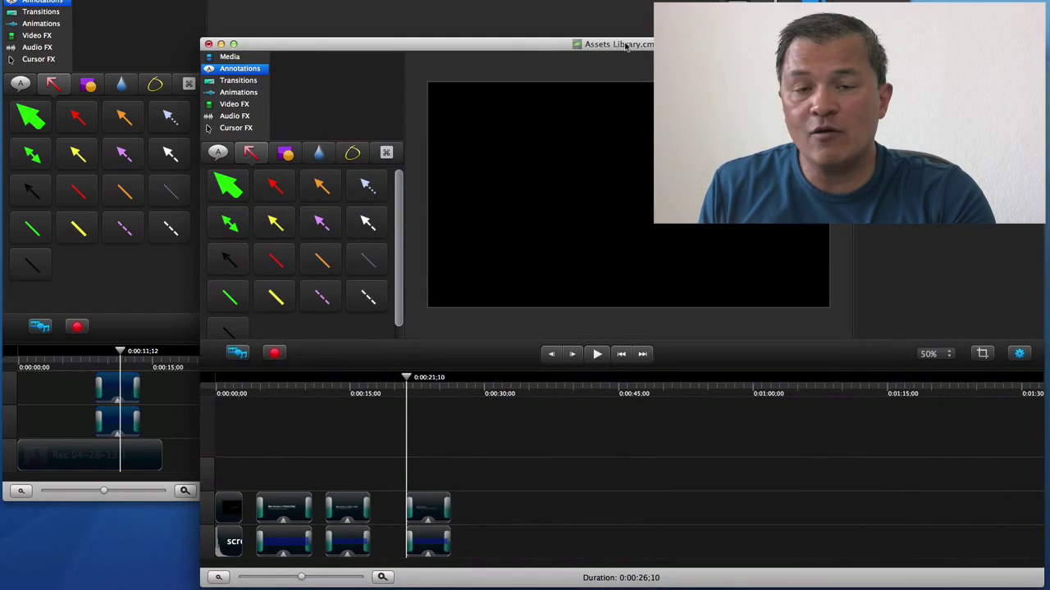
Step: Start File > Save As, then check the library project's clips in the Media tab
click(102, 10)
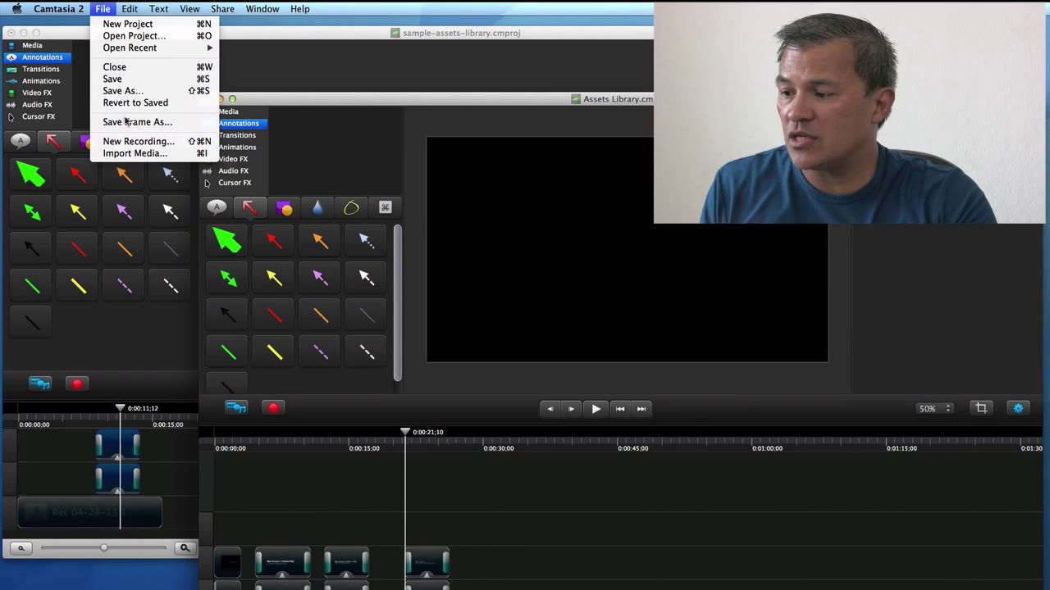
mouse_move(123, 90)
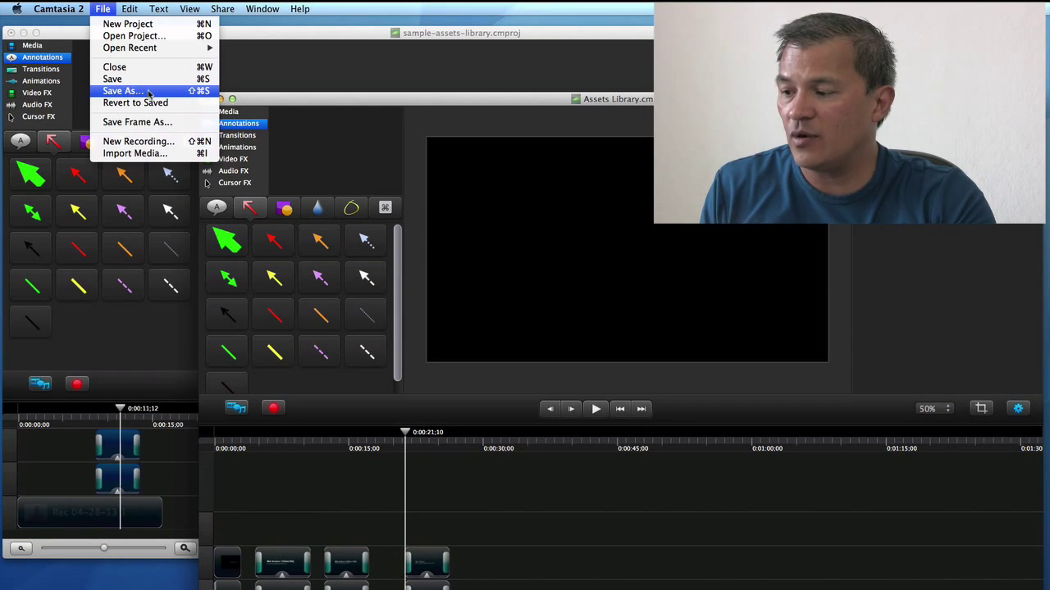
click(121, 90)
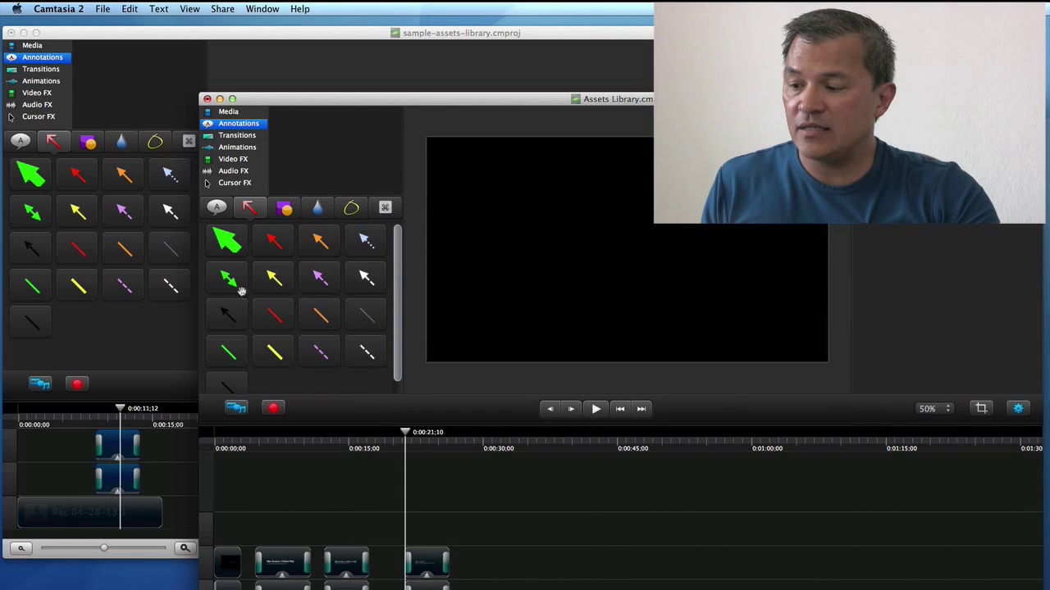
click(228, 111)
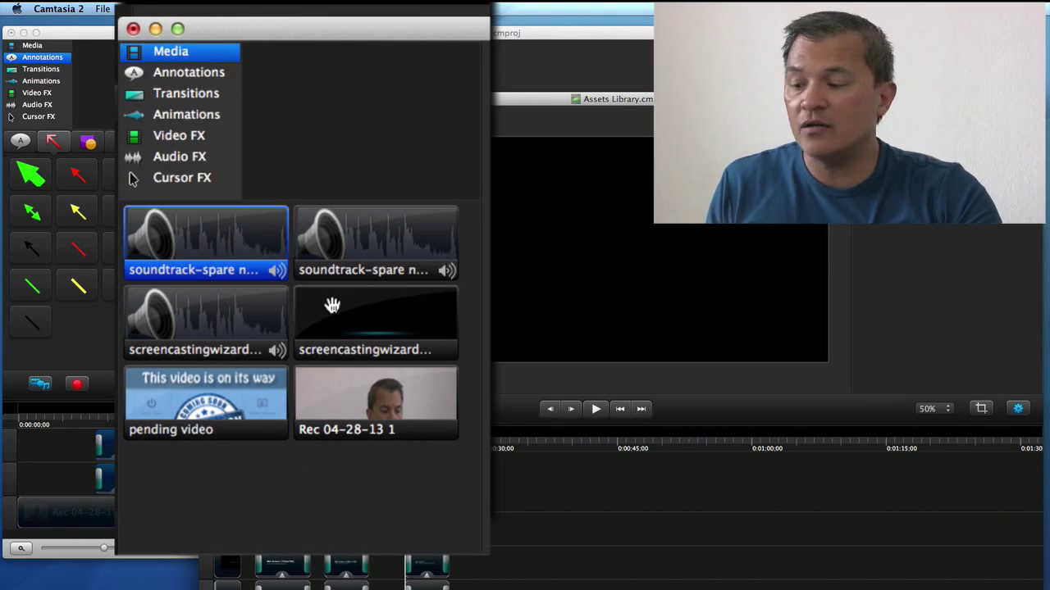
click(374, 319)
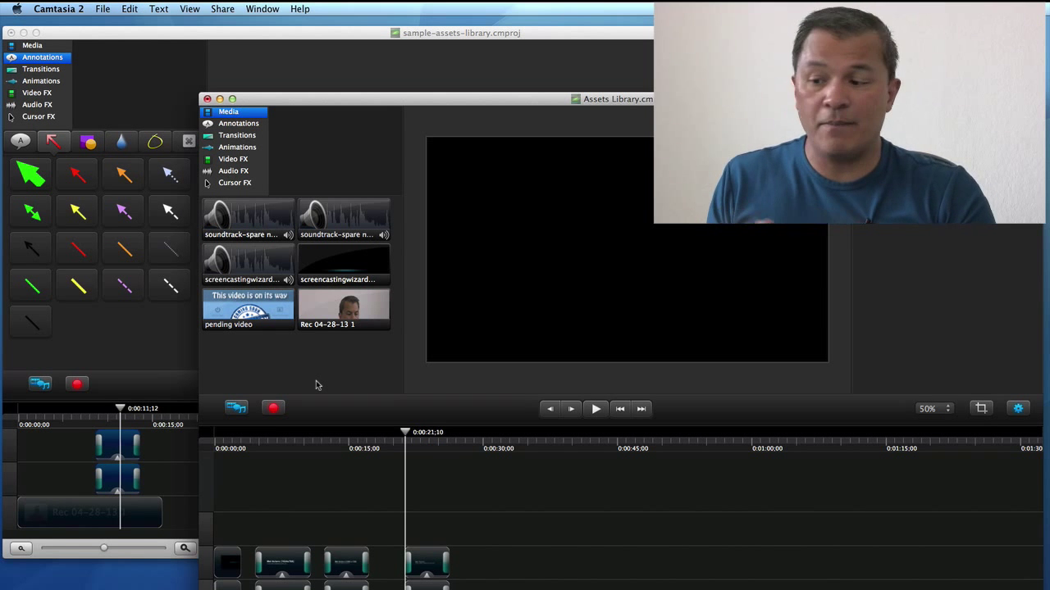
Step: Reopen File > Save As to save the Assets Library as a standalone project copy
click(102, 8)
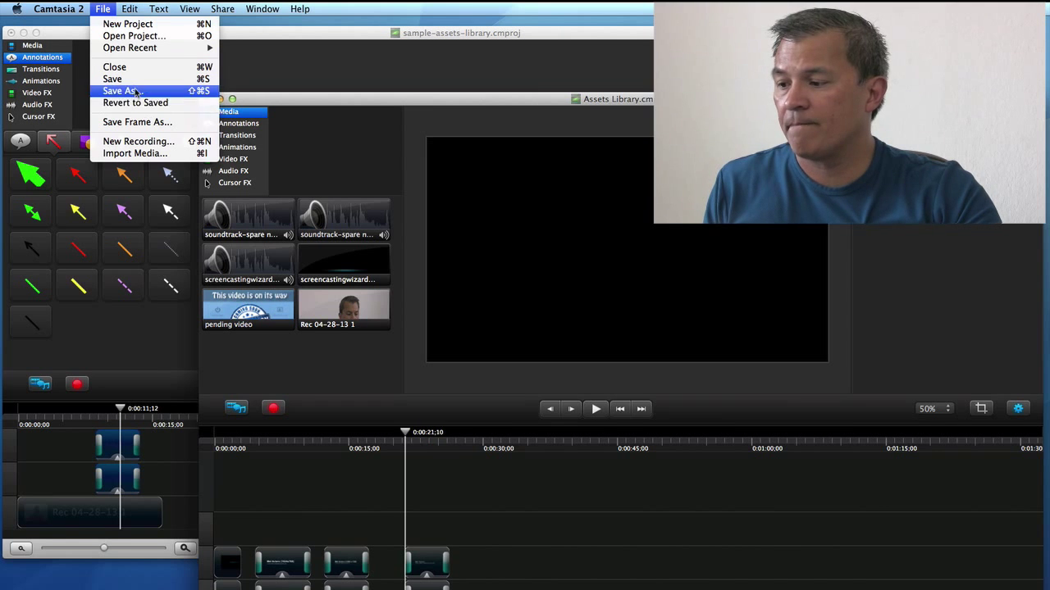
click(119, 90)
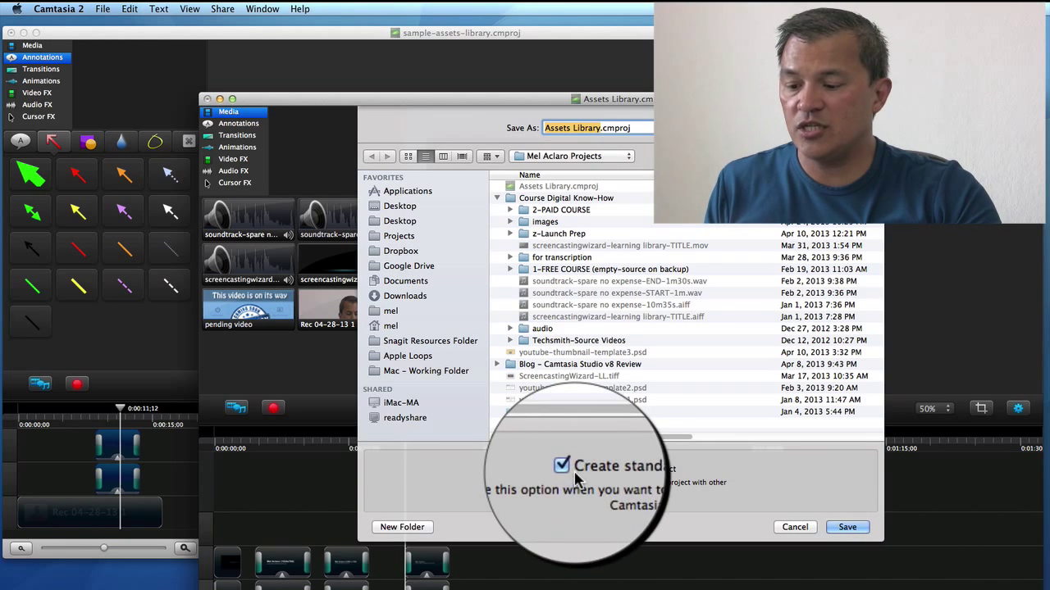